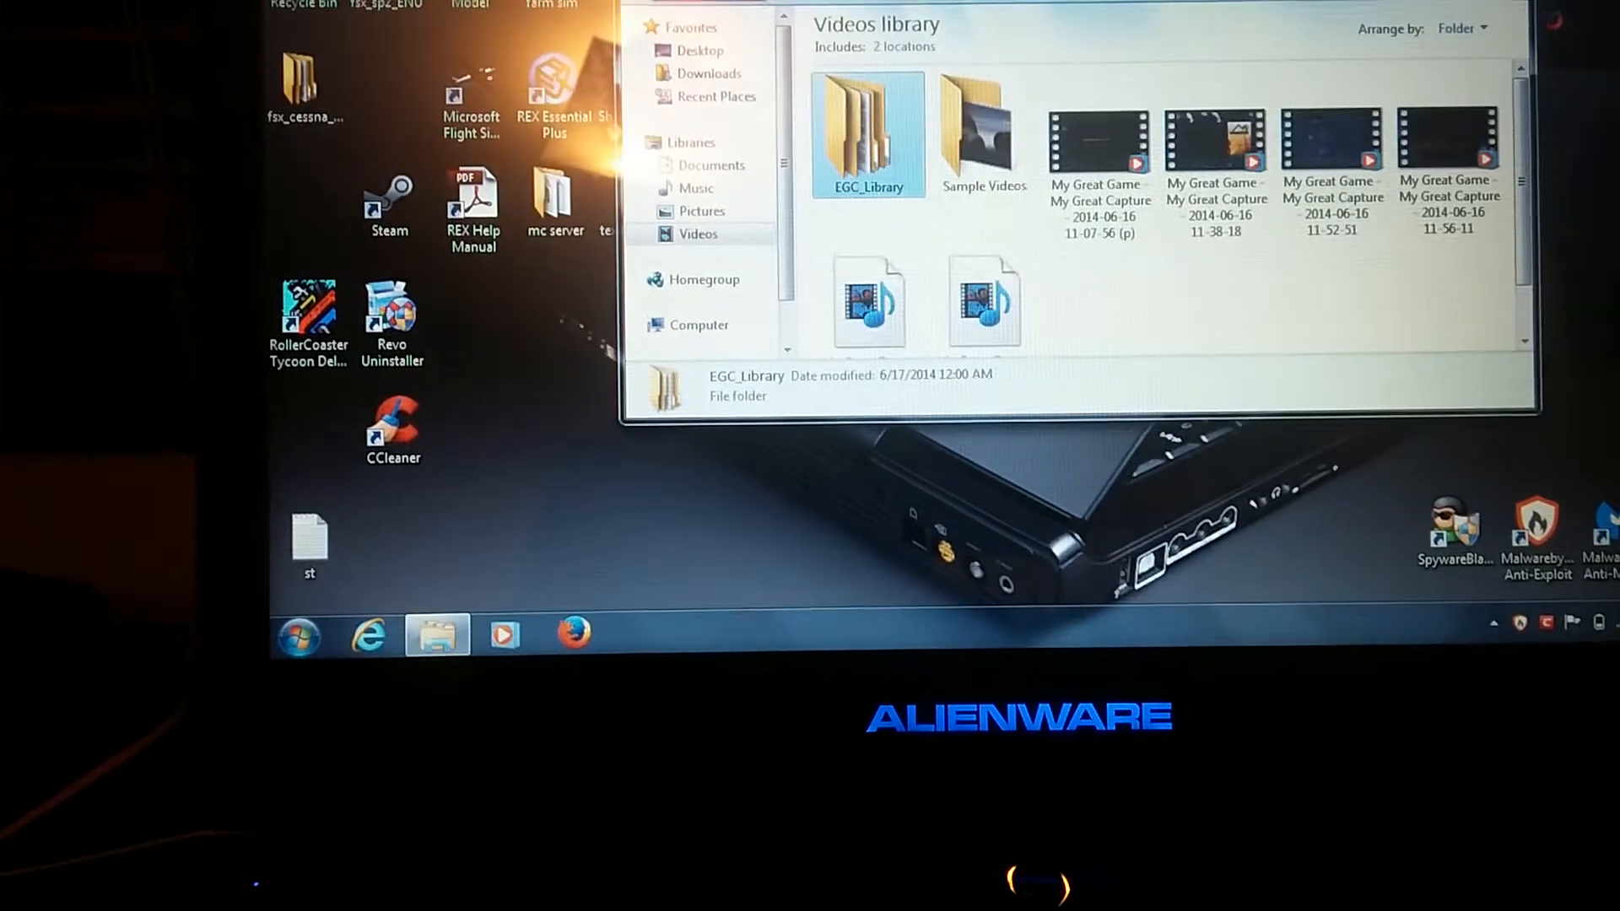
Bring up the Start menu over the Videos library window
{"action": "double_click", "coordinate": [868, 133]}
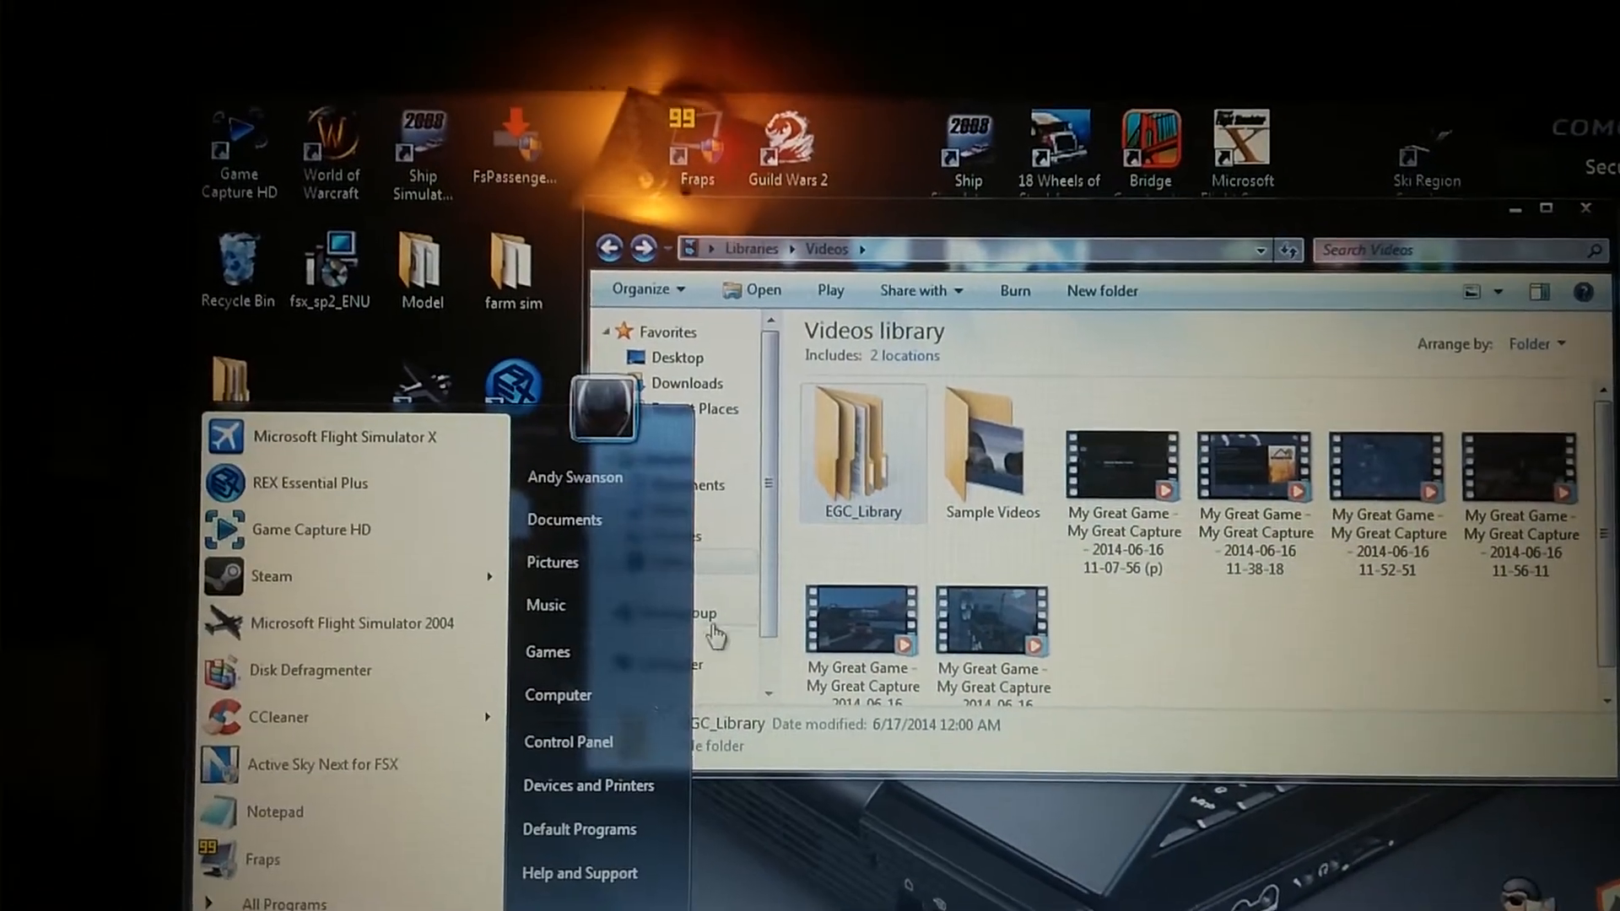
Reach the Sound dialog's Sounds tab via Control Panel > Hardware and Sound > Change system sounds
{"action": "left_click", "coordinate": [567, 742]}
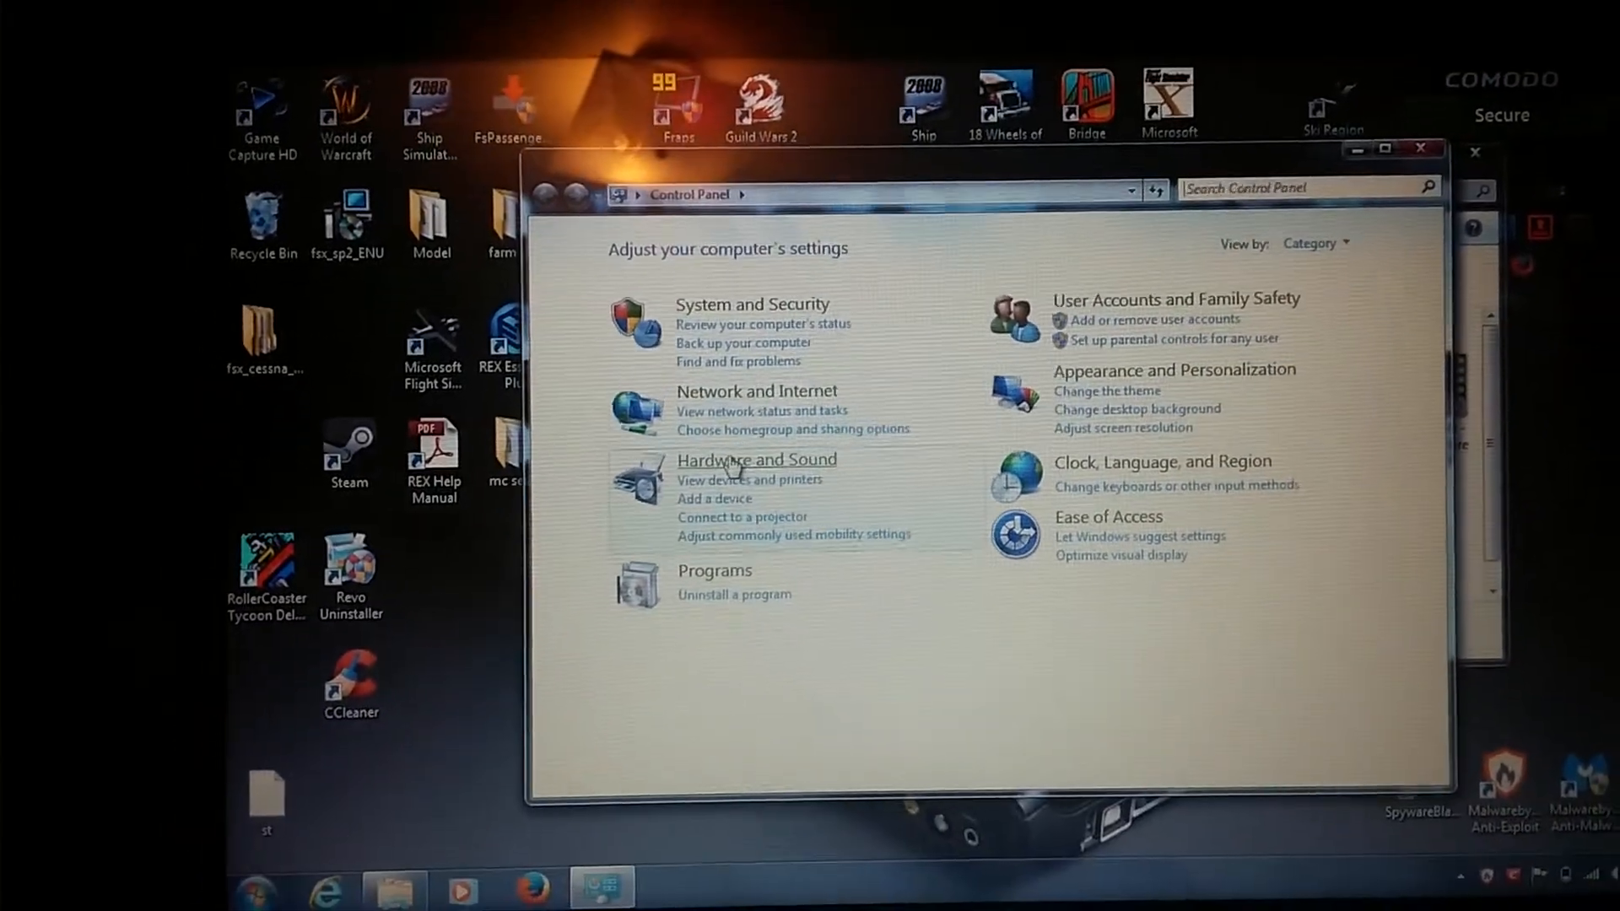
{"action": "left_click", "coordinate": [756, 459]}
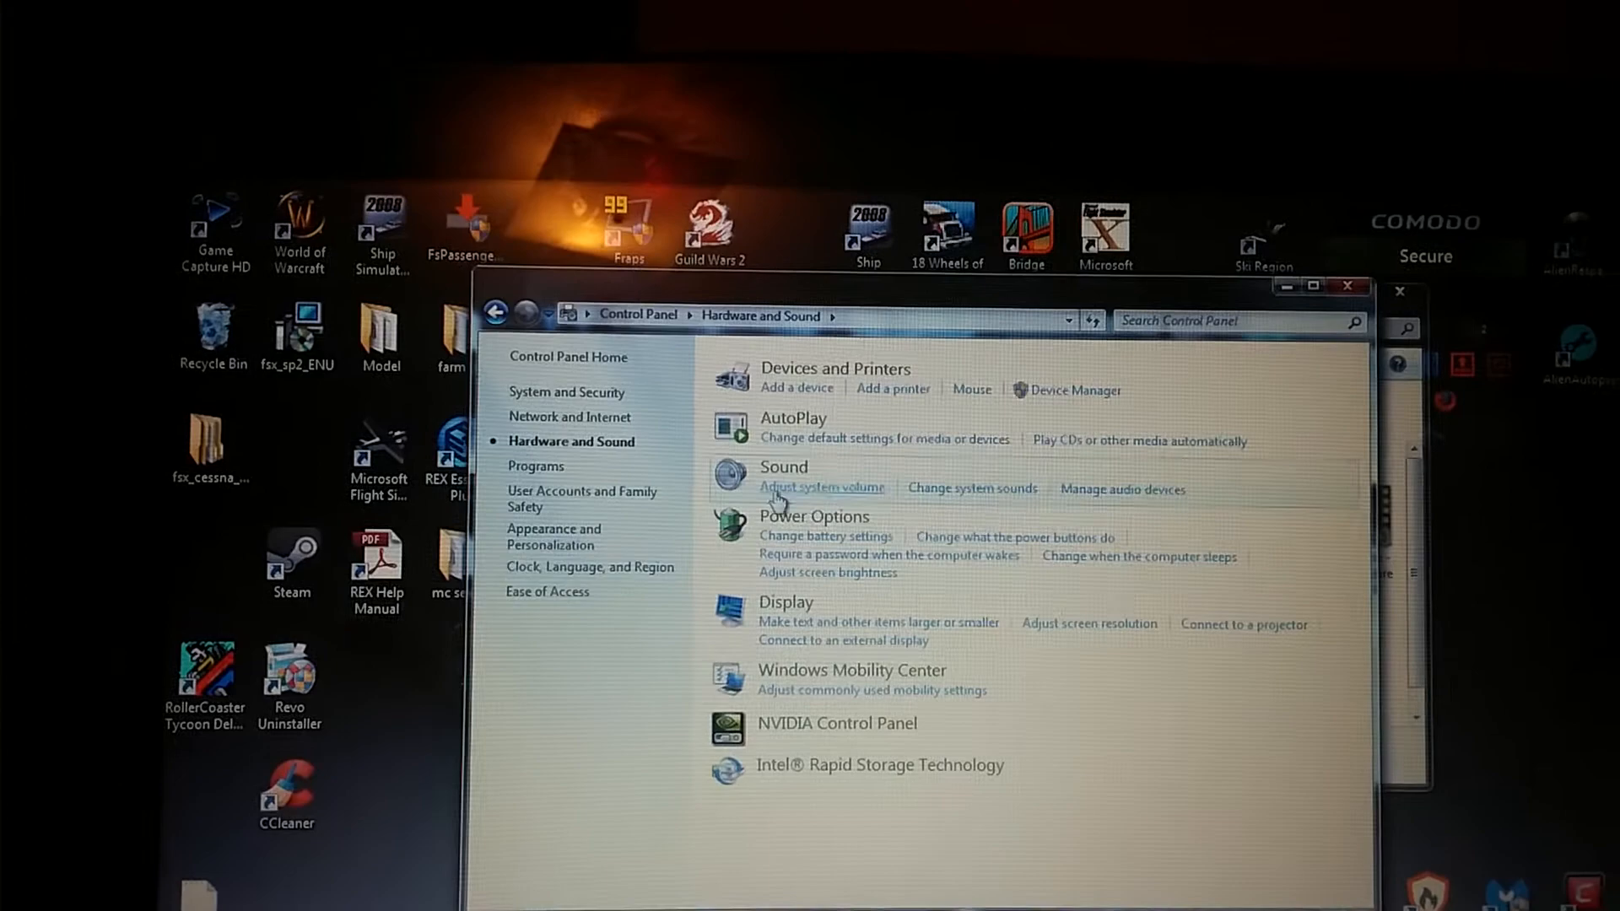
{"action": "left_click", "coordinate": [822, 487]}
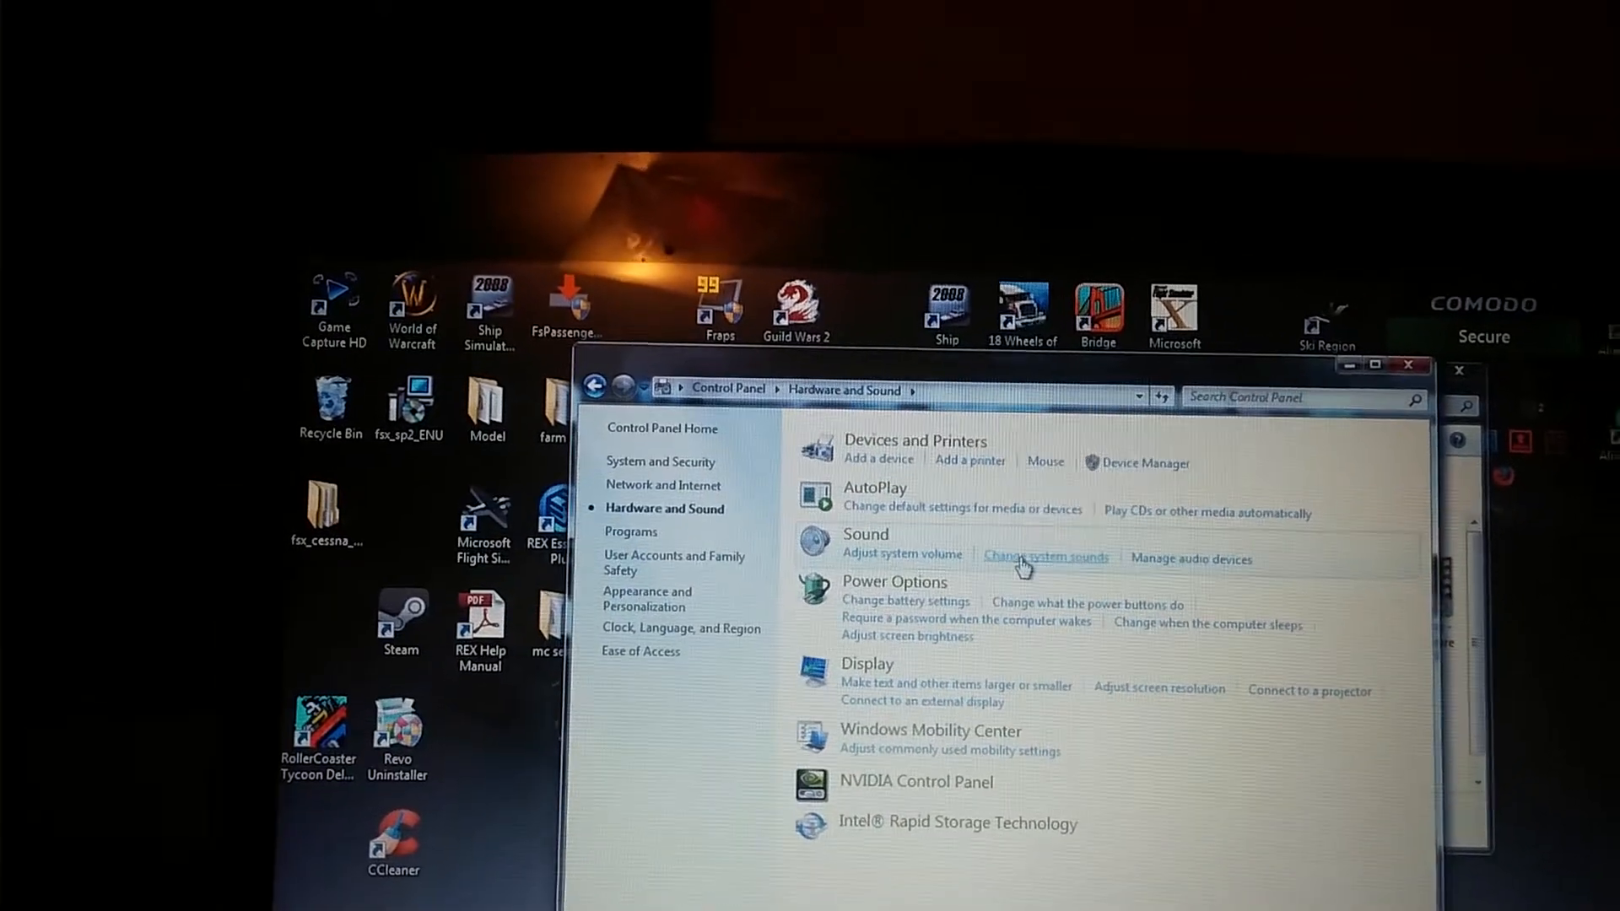
{"action": "left_click", "coordinate": [1046, 558]}
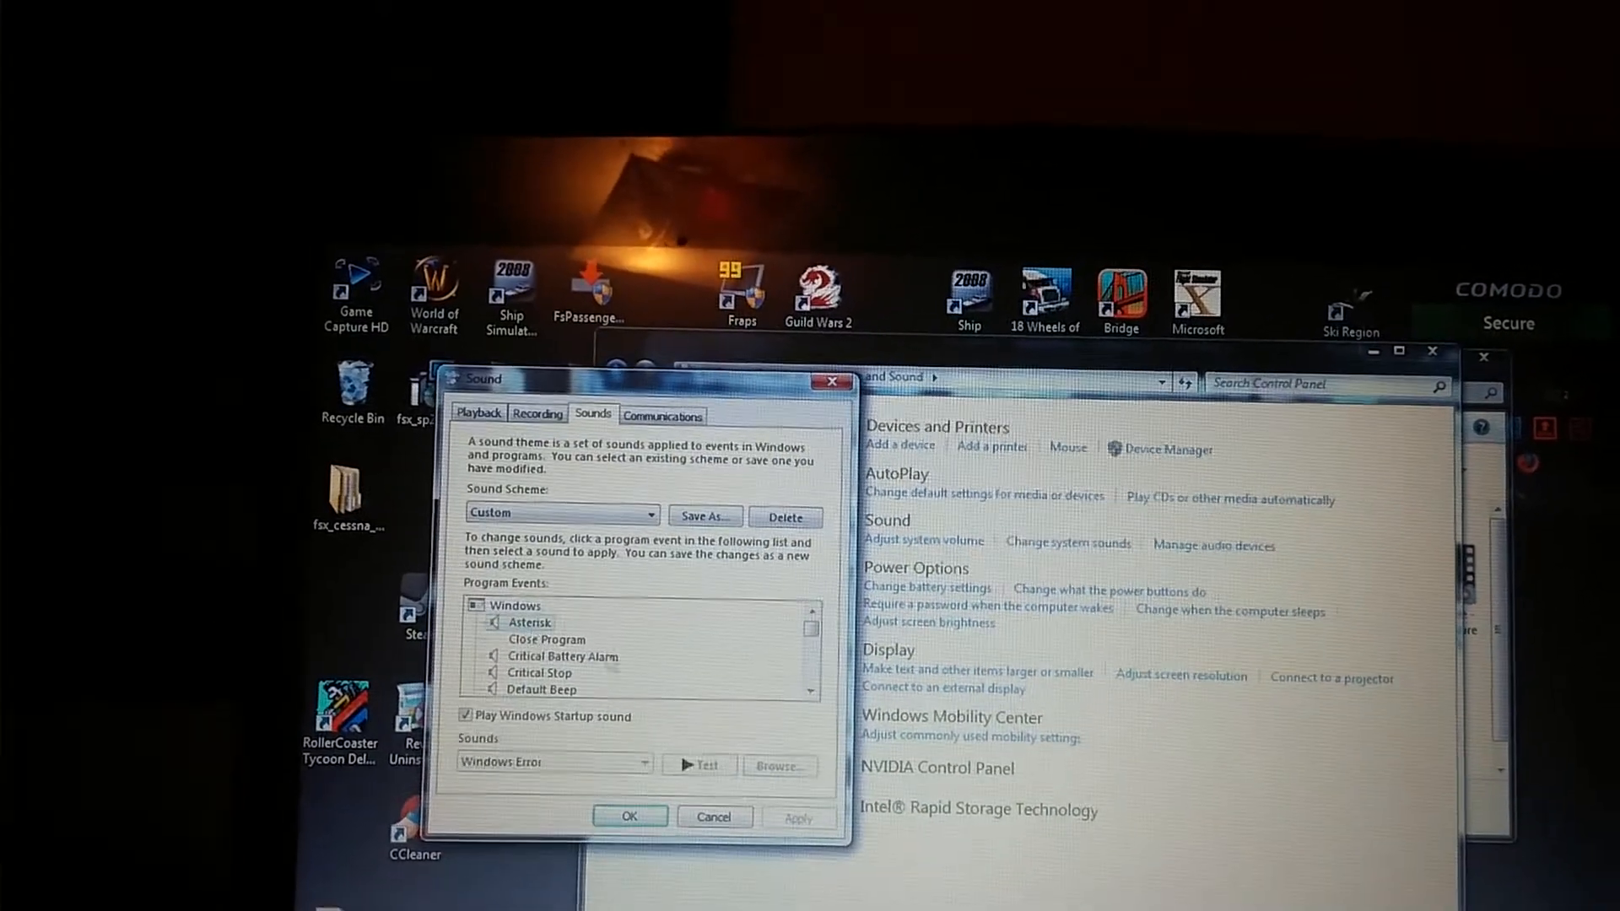